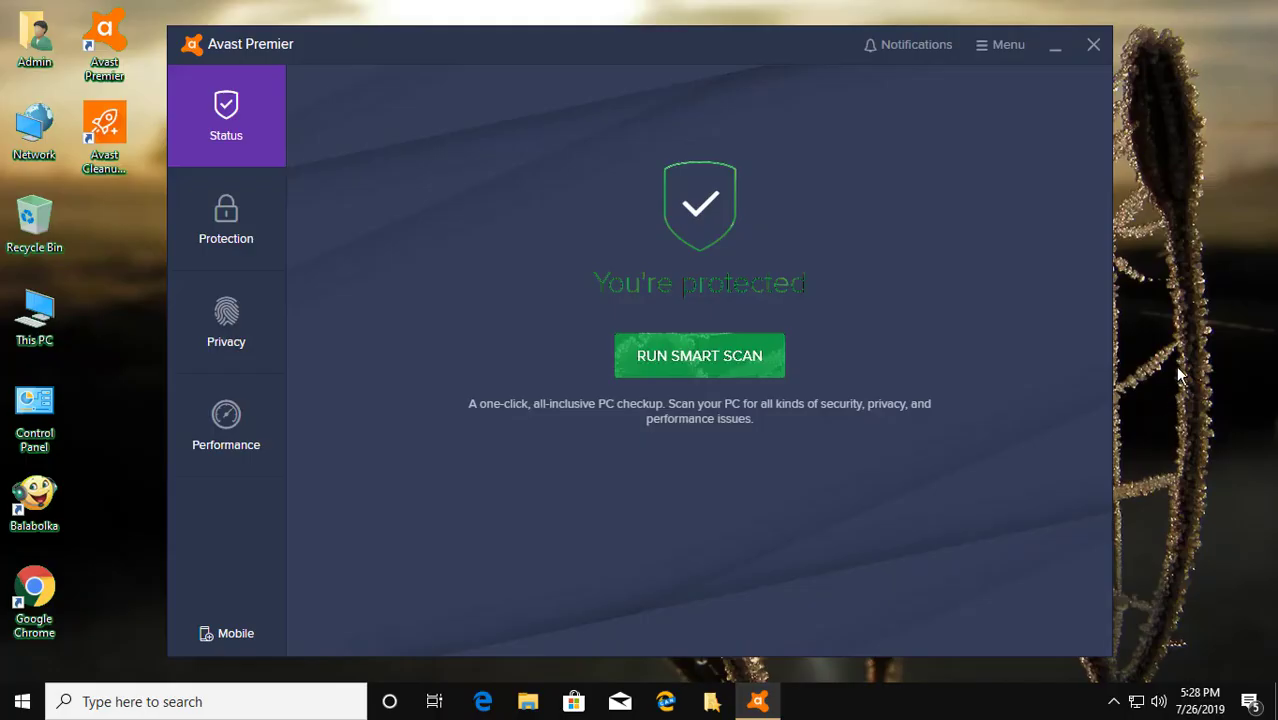
pyautogui.moveTo(256, 292)
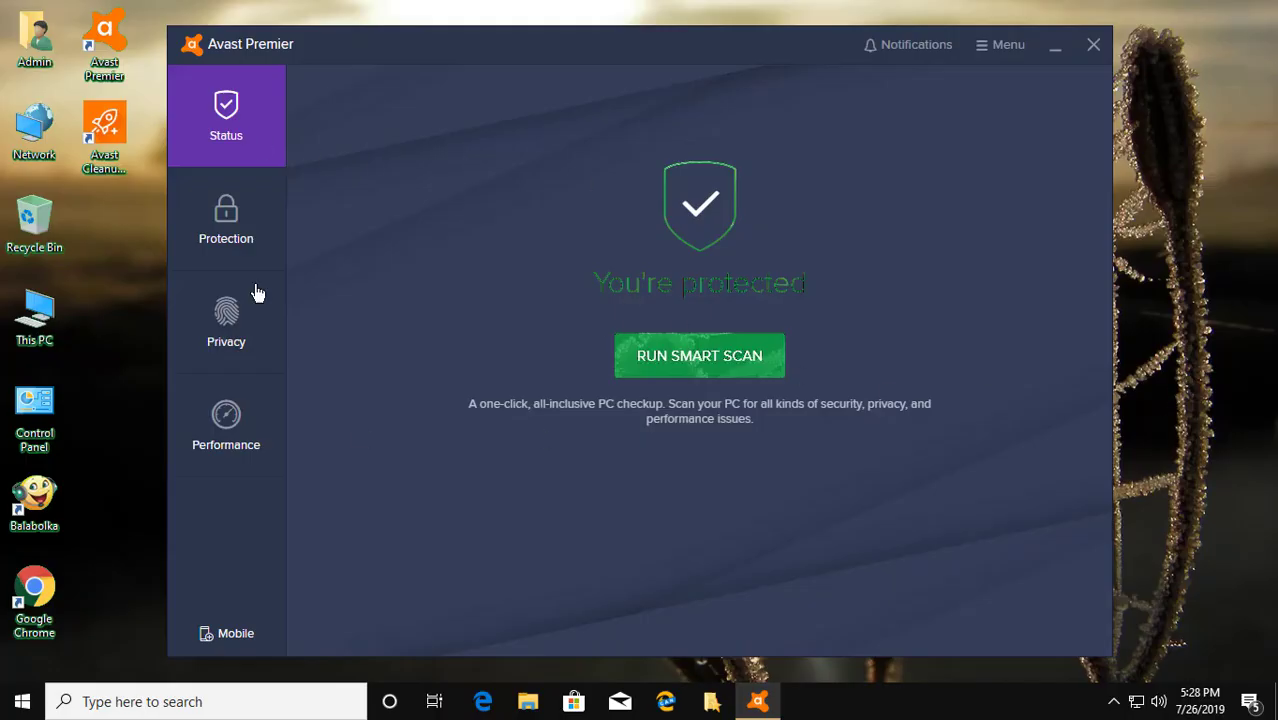
pyautogui.moveTo(920, 98)
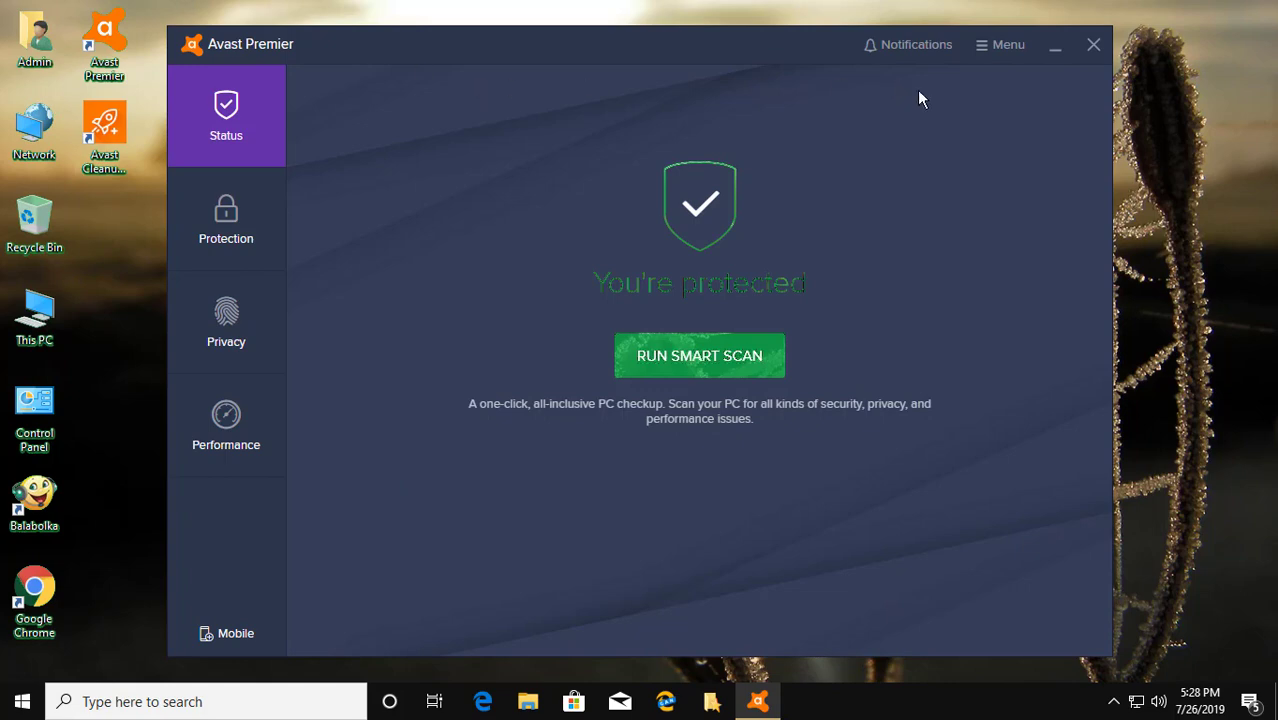
pyautogui.moveTo(1092, 44)
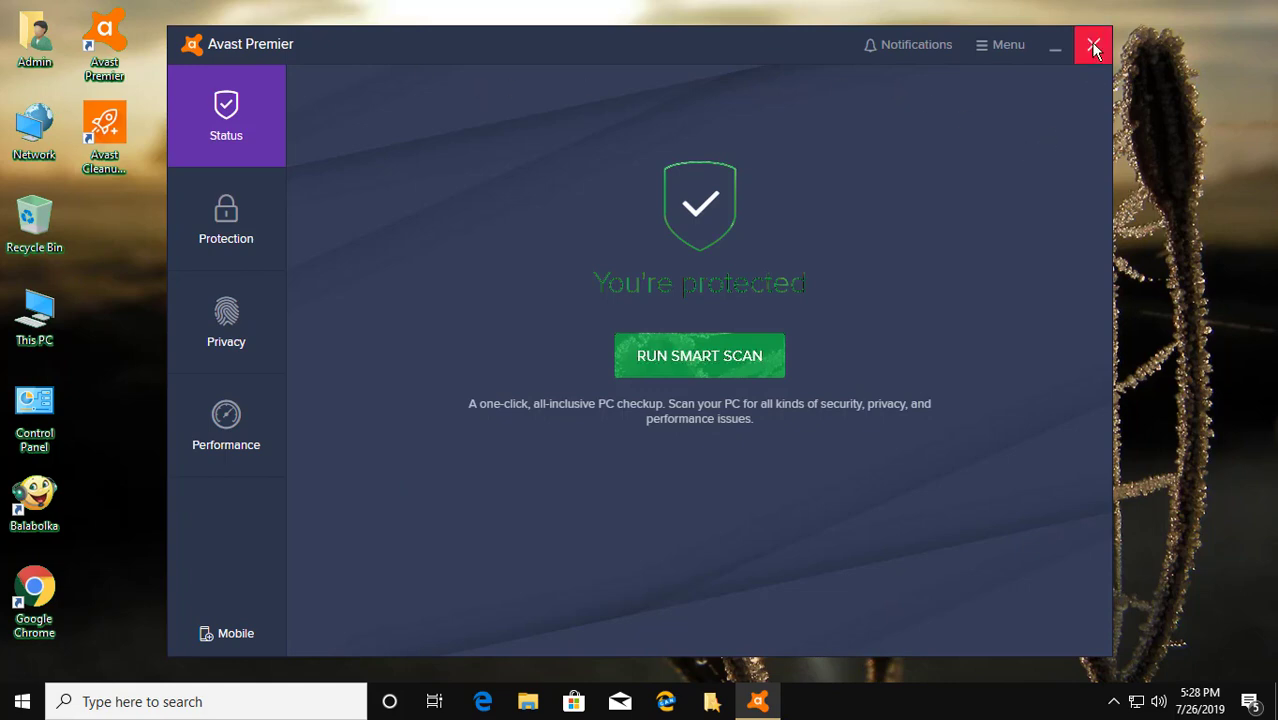
# - Close the Avast Premier window and search the taskbar for 'control panel'
pyautogui.click(1094, 44)
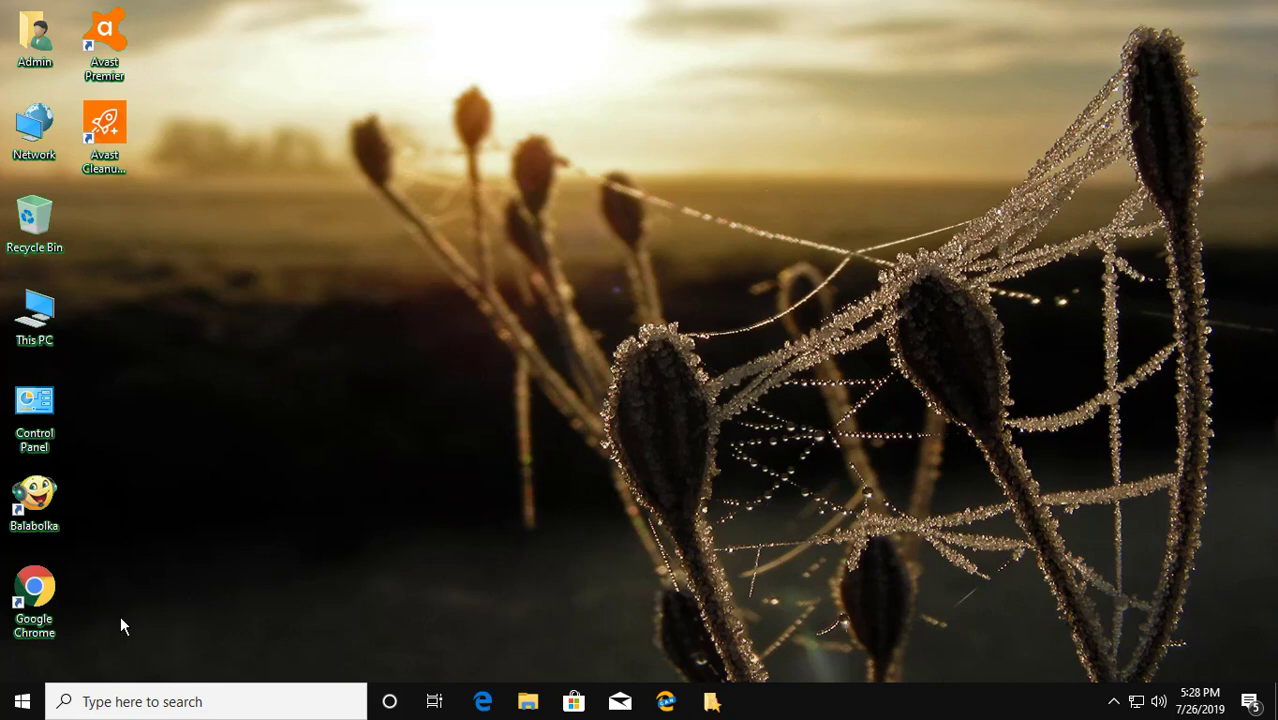
pyautogui.write('control')
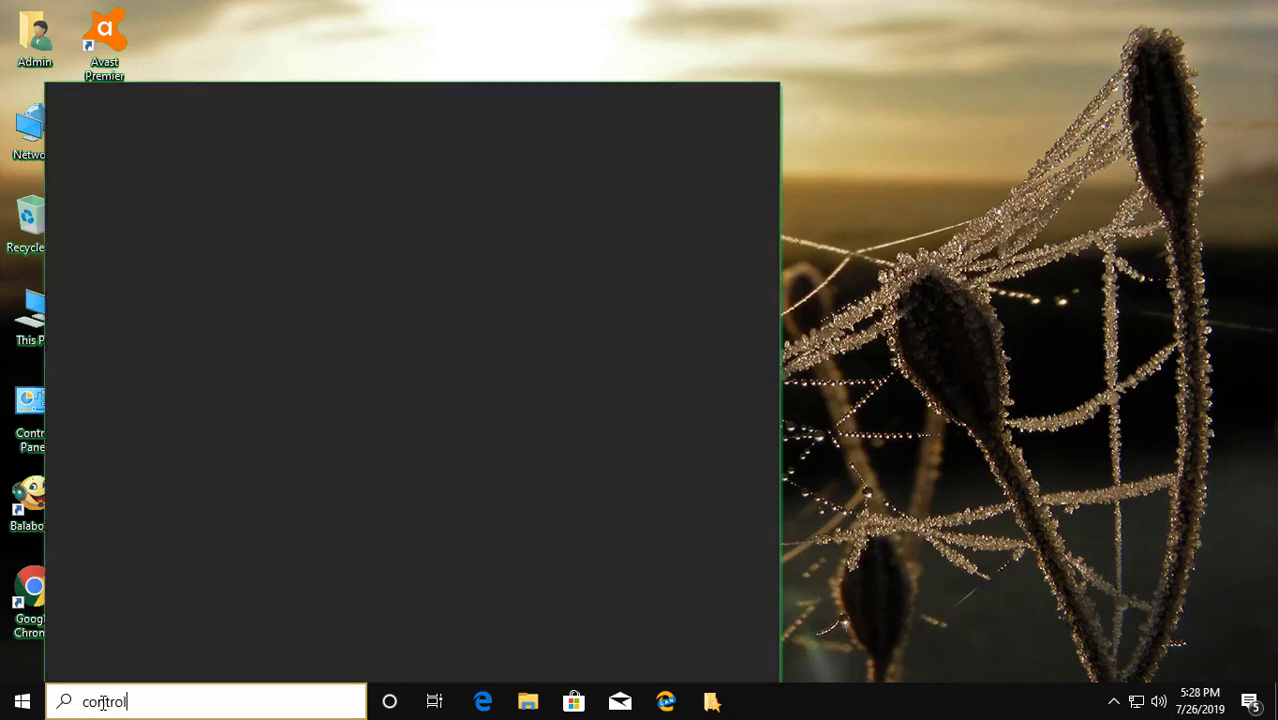
pyautogui.write('panel')
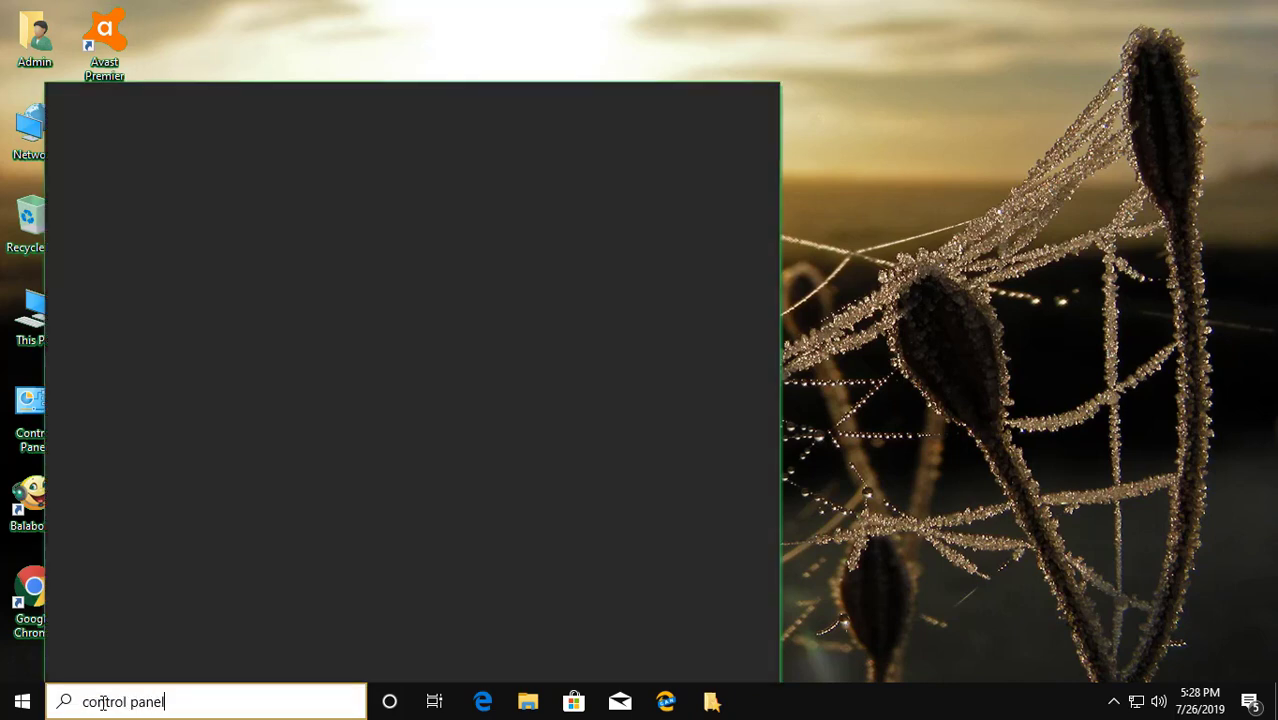
pyautogui.write('control panel')
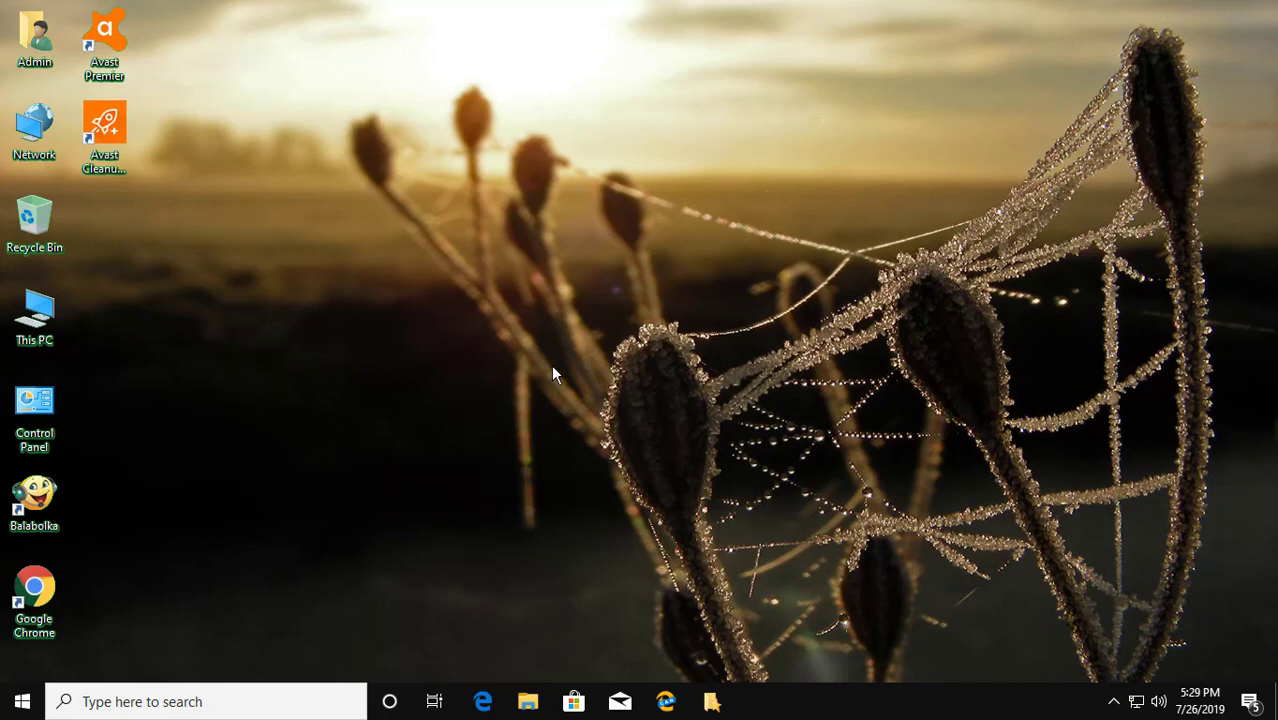
# - Launch Control Panel from the desktop and go to Programs and Features
pyautogui.doubleClick(34, 410)
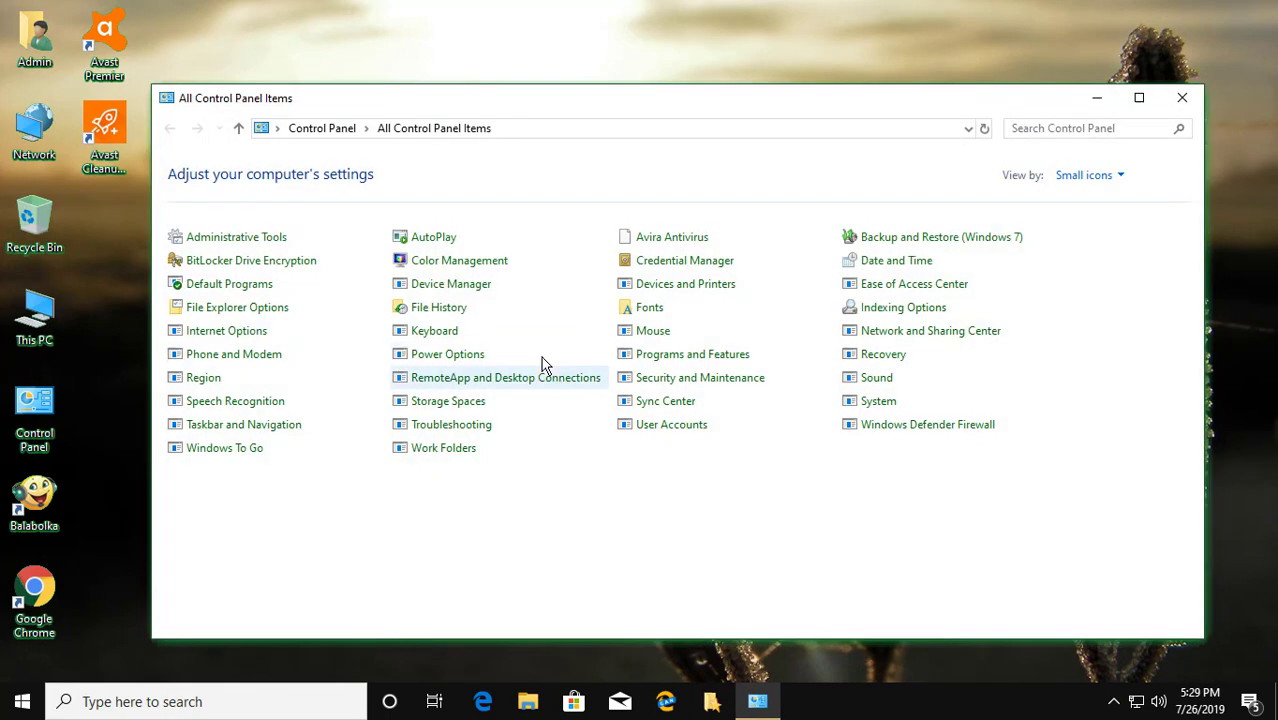
pyautogui.moveTo(1044, 160)
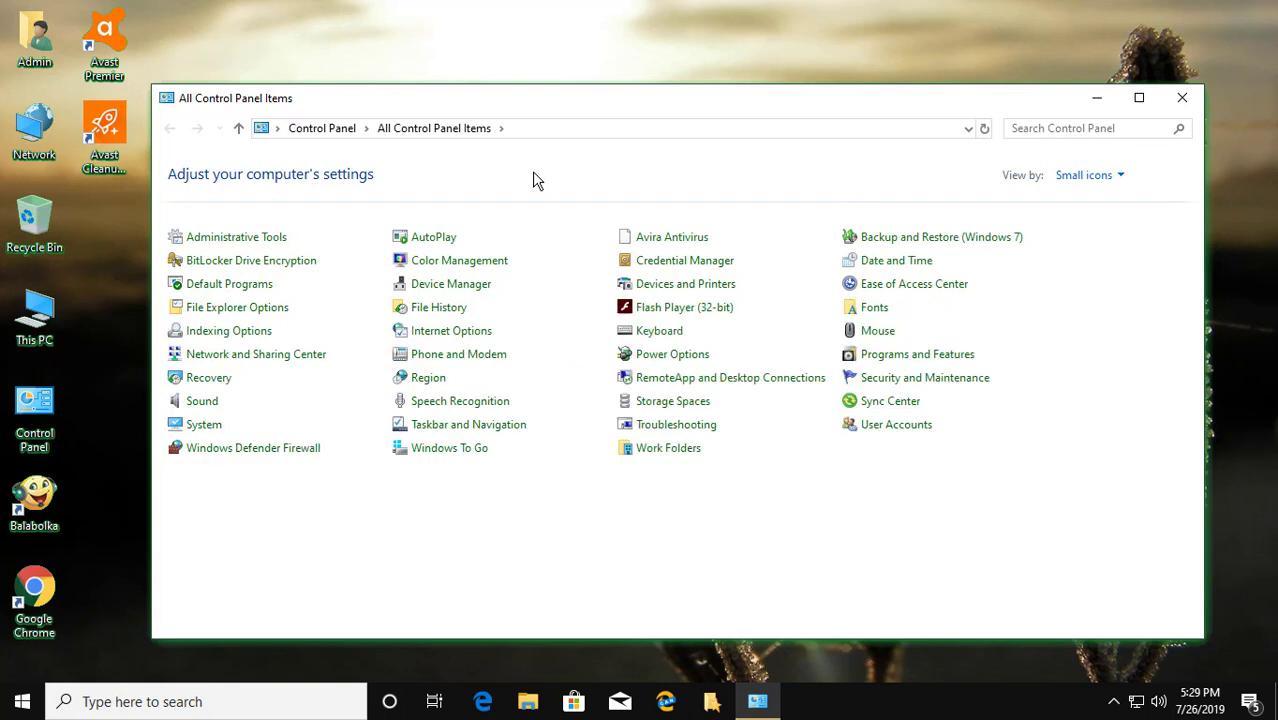
pyautogui.moveTo(916, 354)
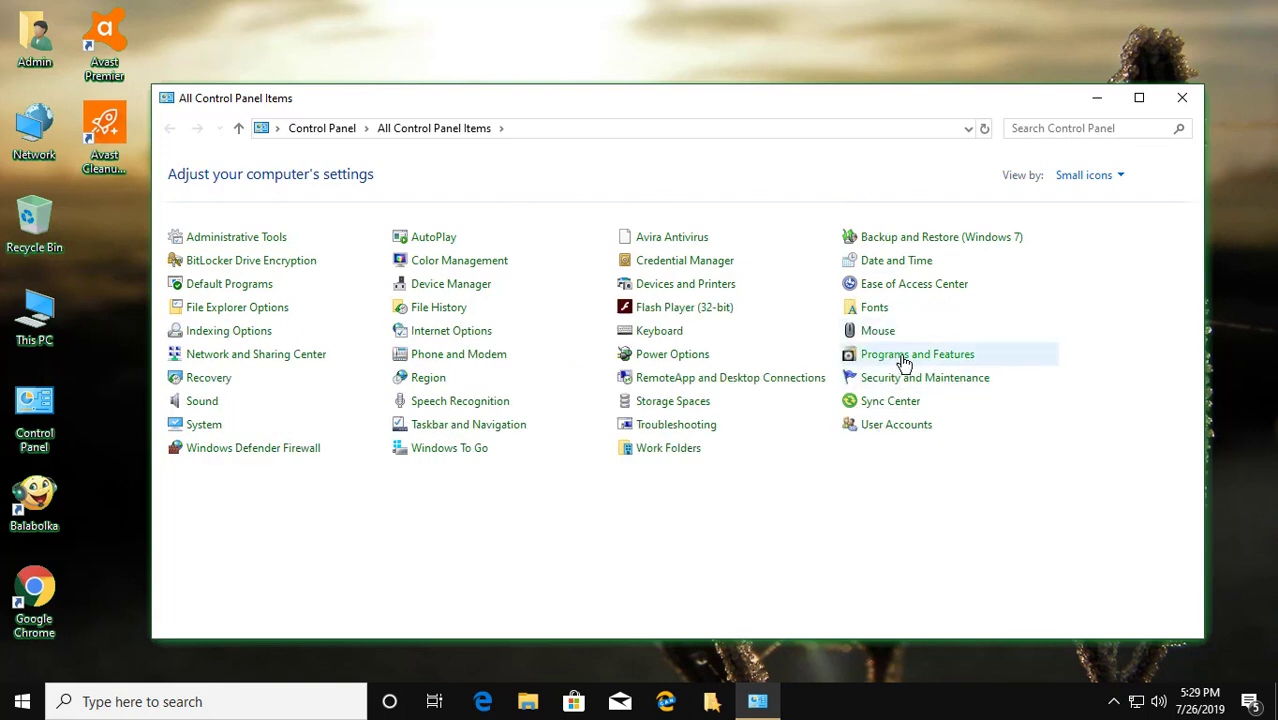
pyautogui.moveTo(912, 364)
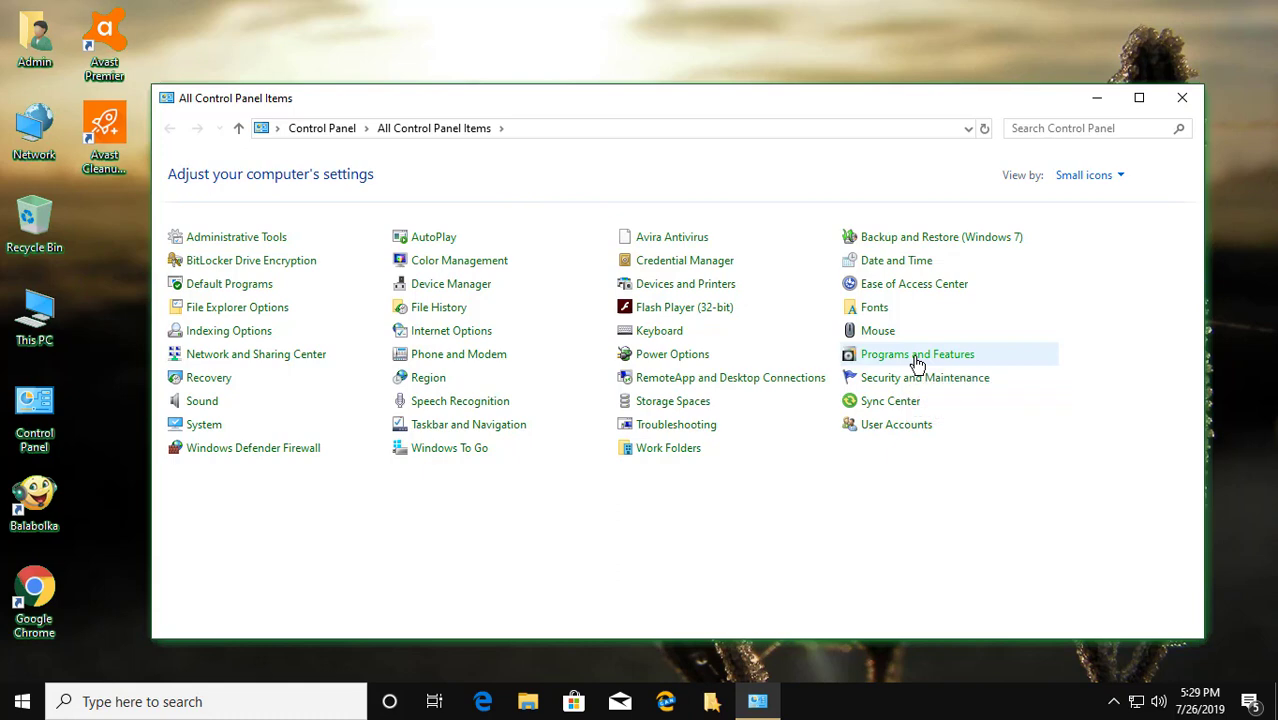
pyautogui.click(916, 352)
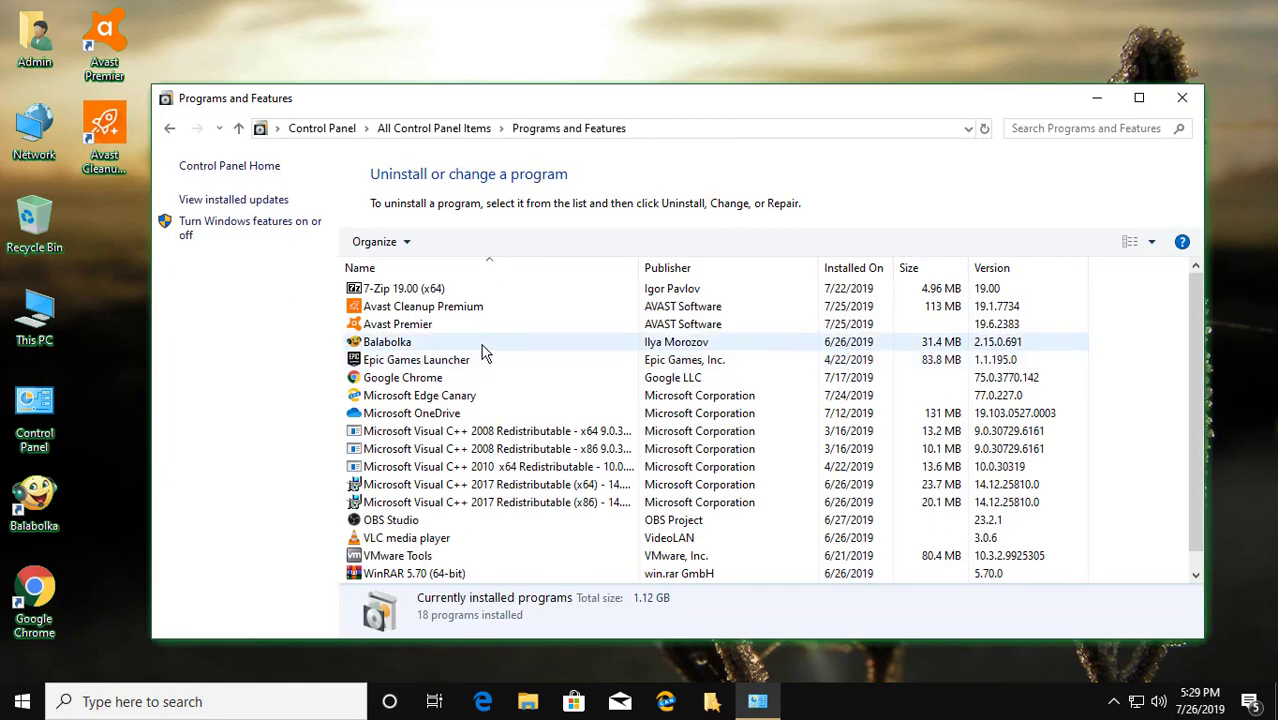
# - Select Avast Premier (version 19.6.2383) in the installed programs list
pyautogui.click(398, 324)
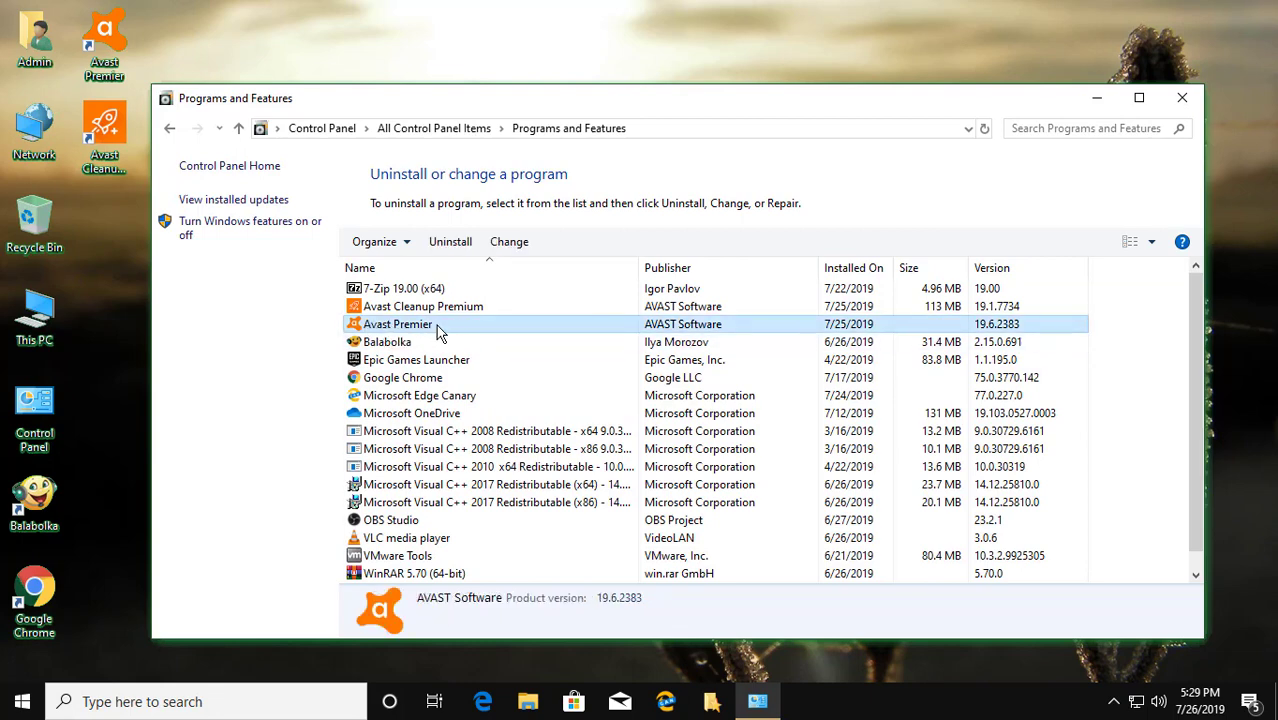
pyautogui.moveTo(500, 250)
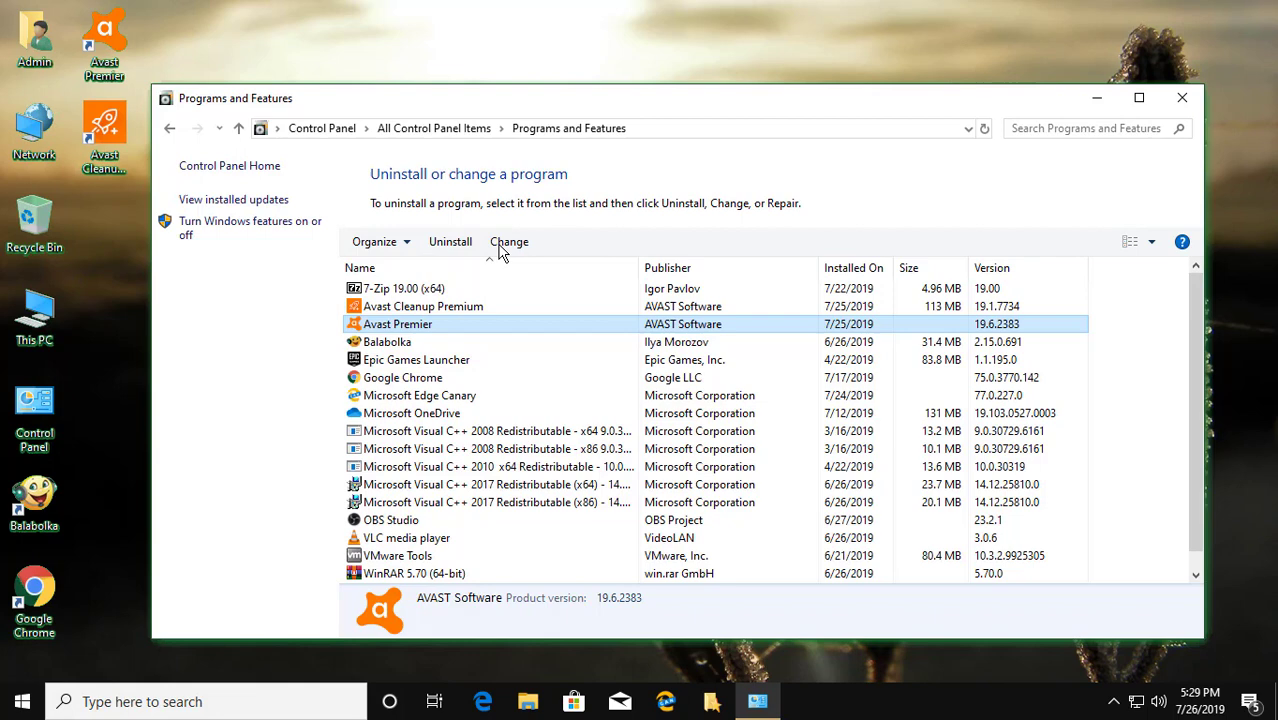
pyautogui.moveTo(508, 240)
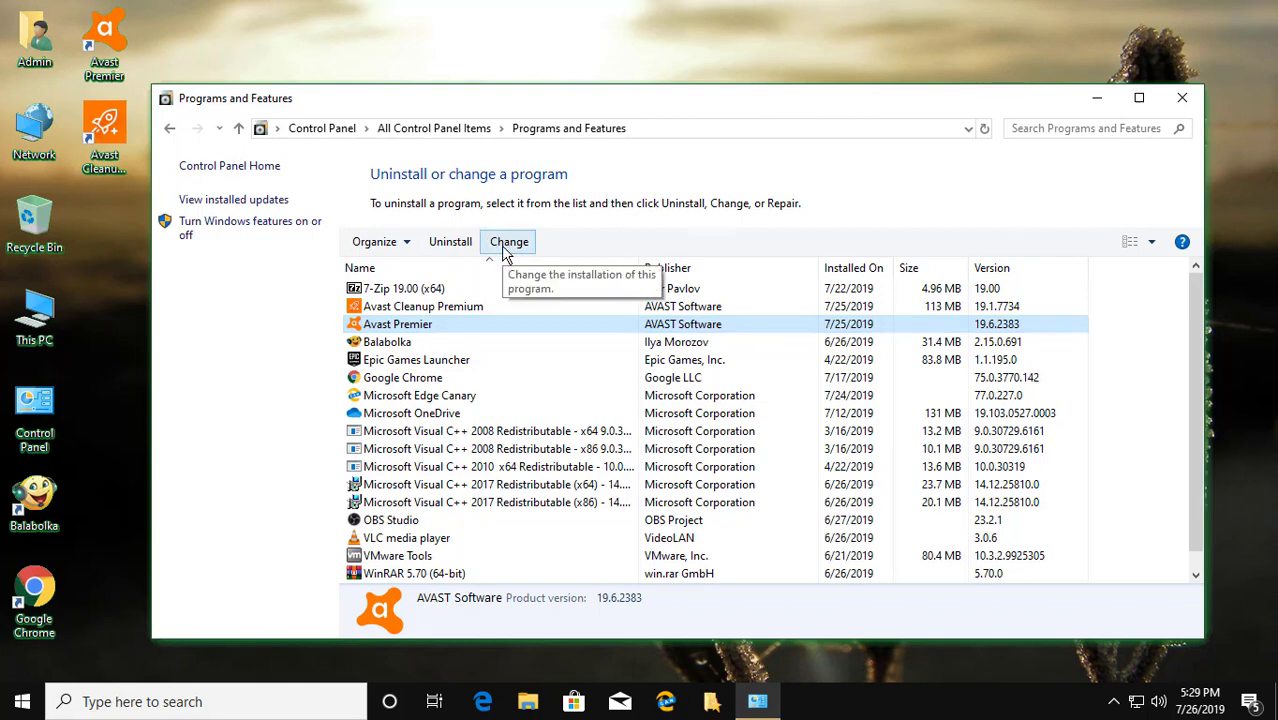
pyautogui.moveTo(540, 464)
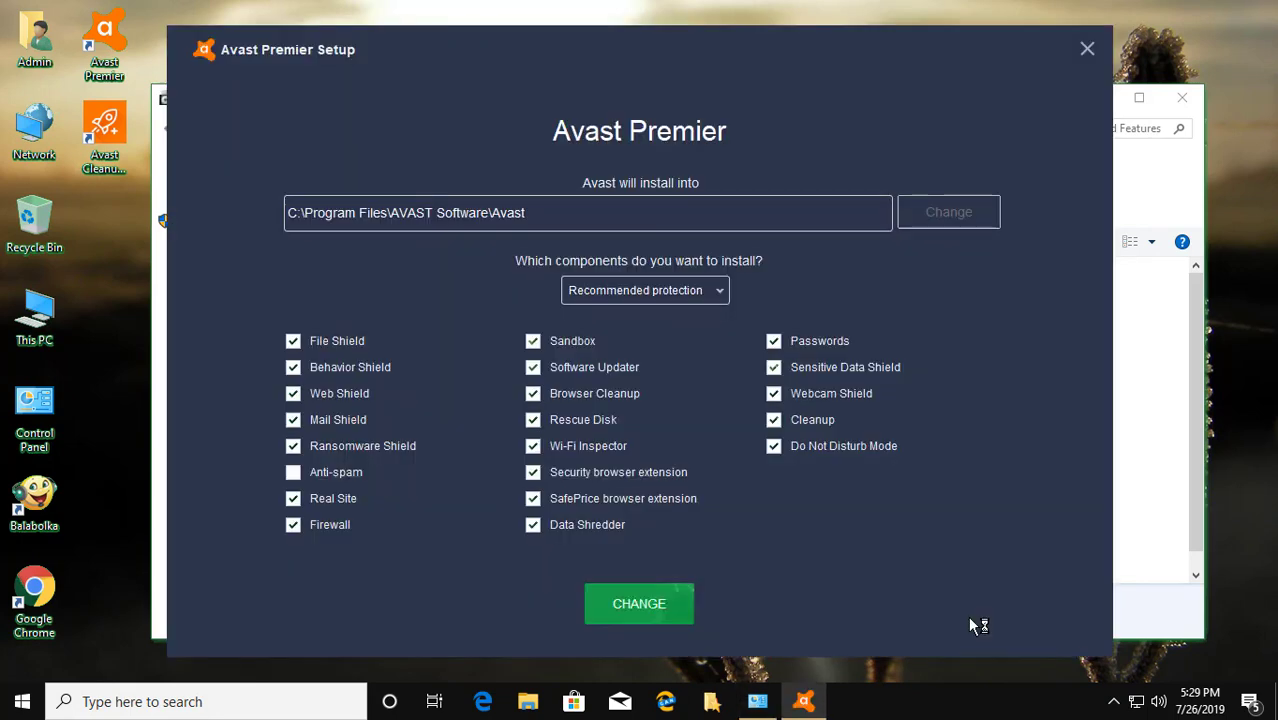
pyautogui.moveTo(388, 446)
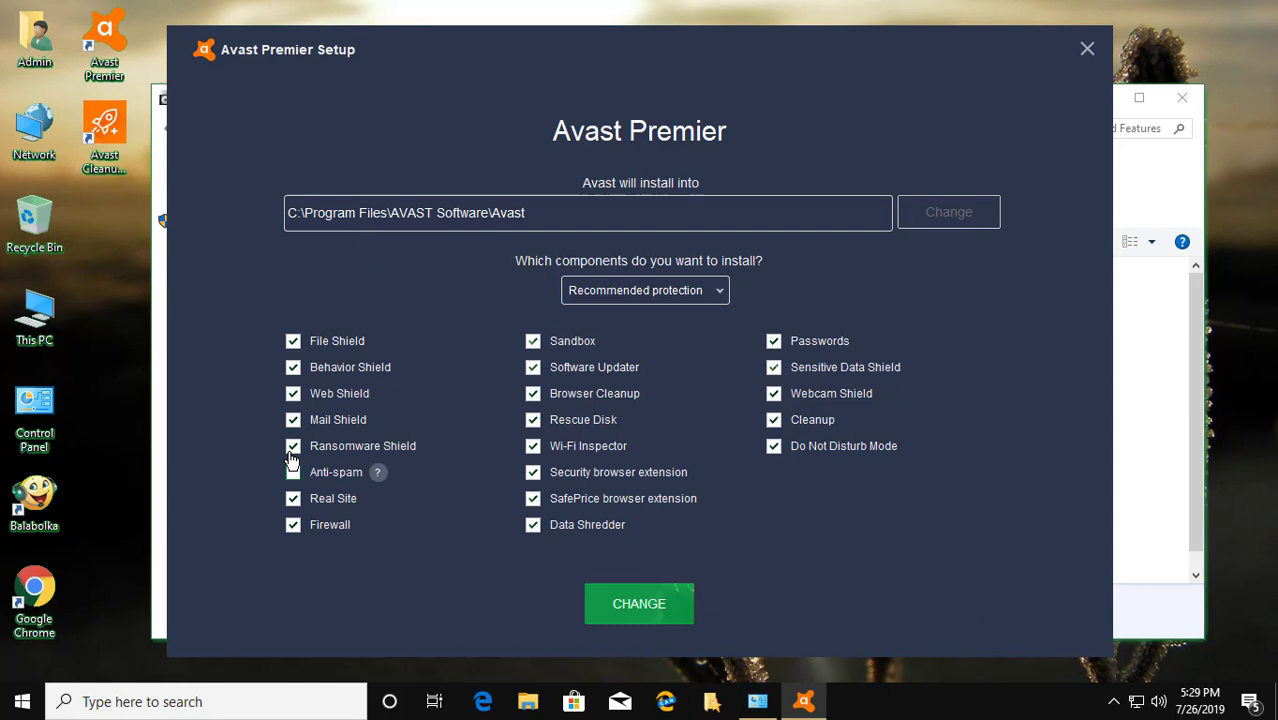
# - Untick Ransomware Shield, Real Site, the browser extension and another middle-group component
pyautogui.click(292, 446)
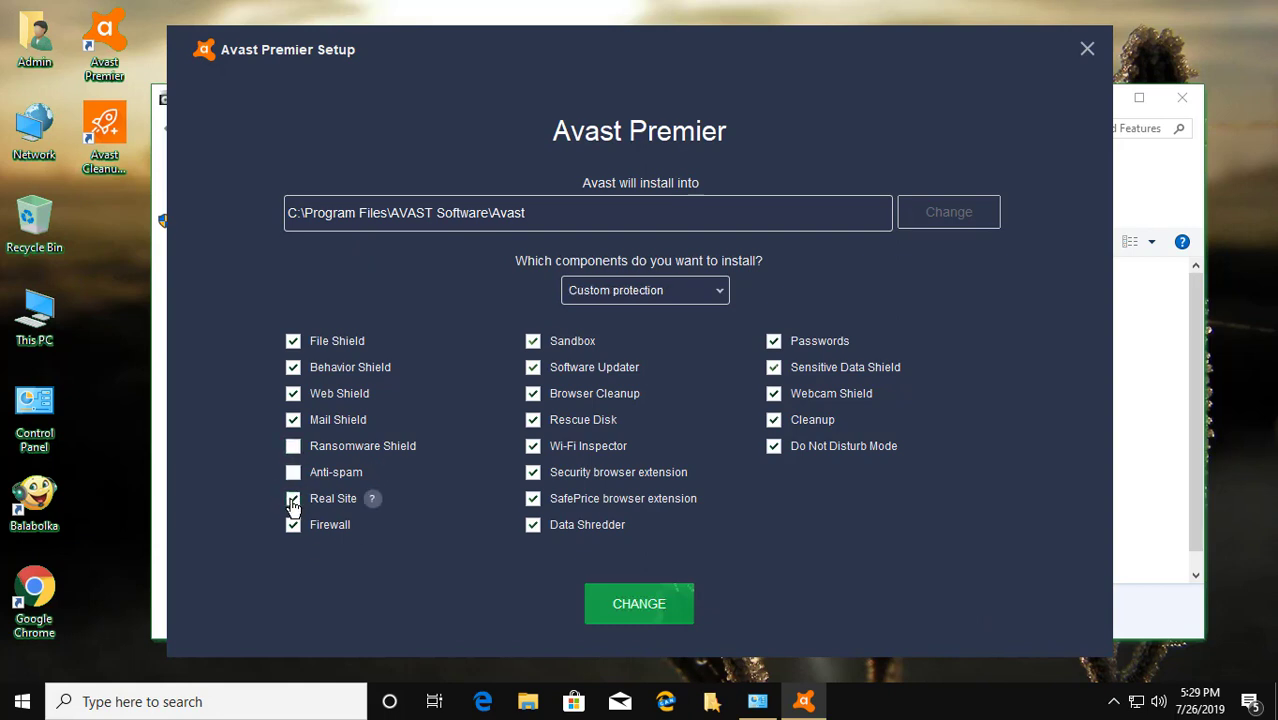
pyautogui.click(292, 500)
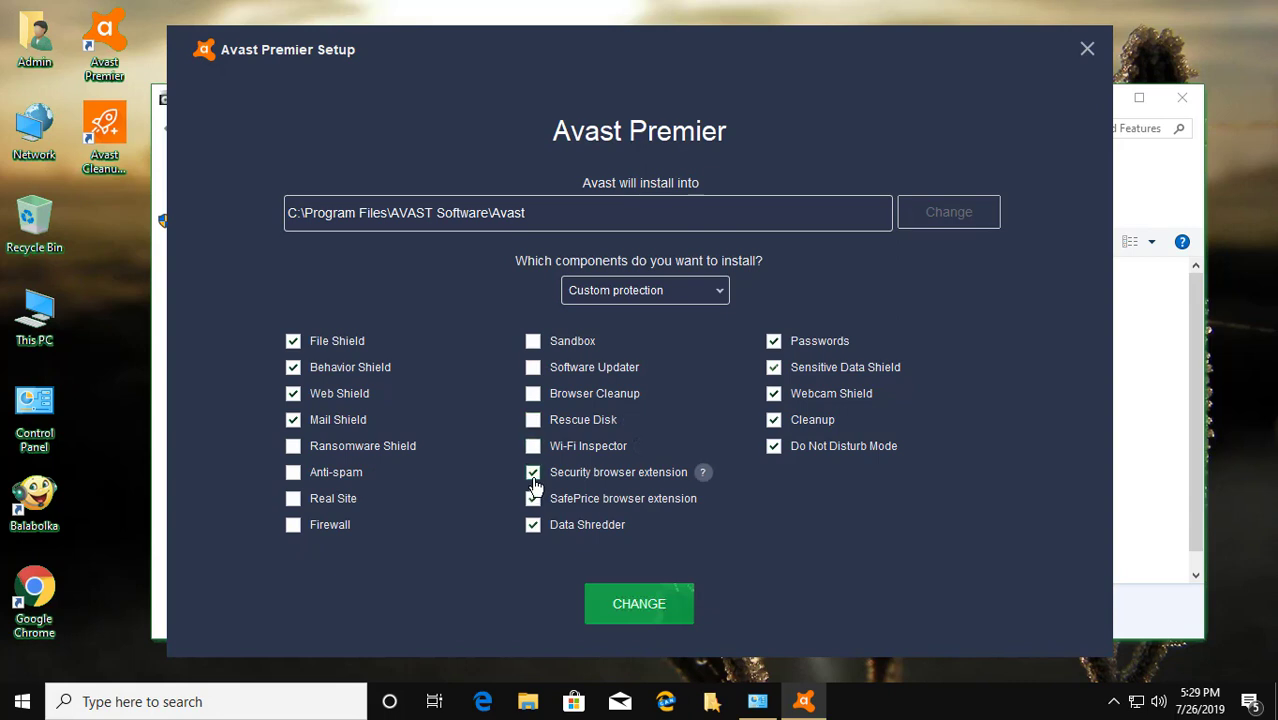
pyautogui.click(532, 472)
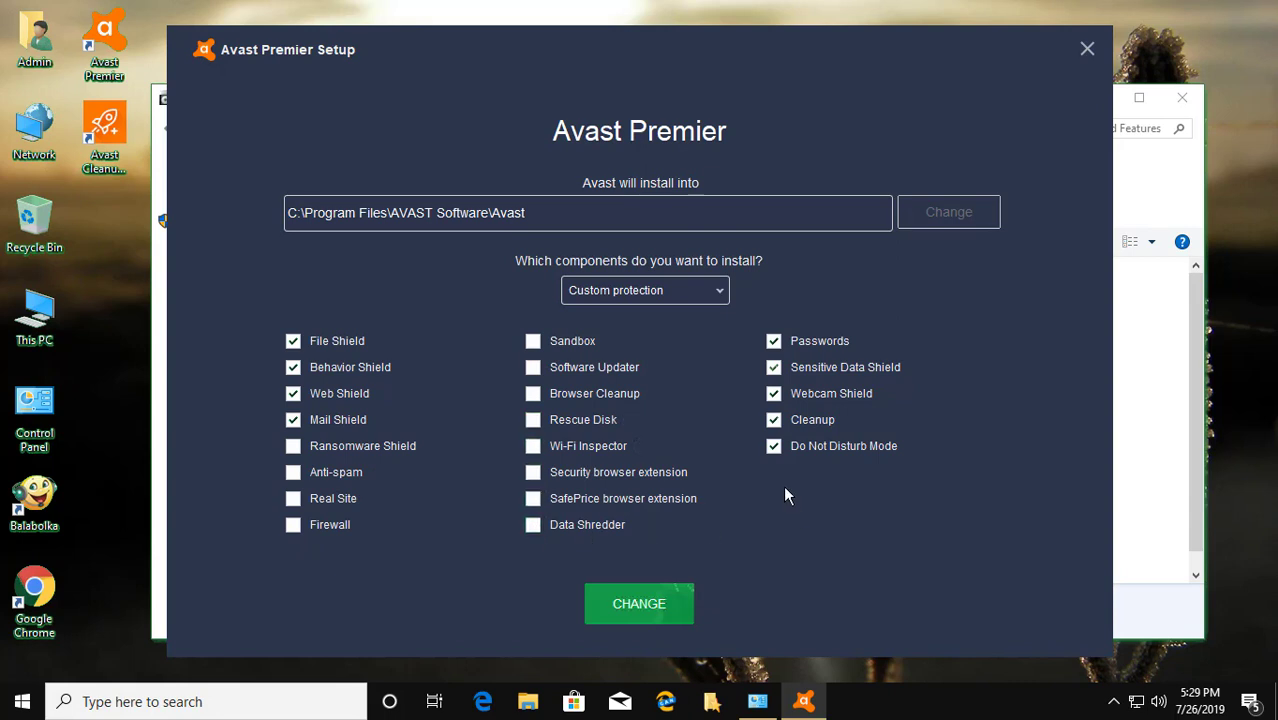
pyautogui.click(772, 420)
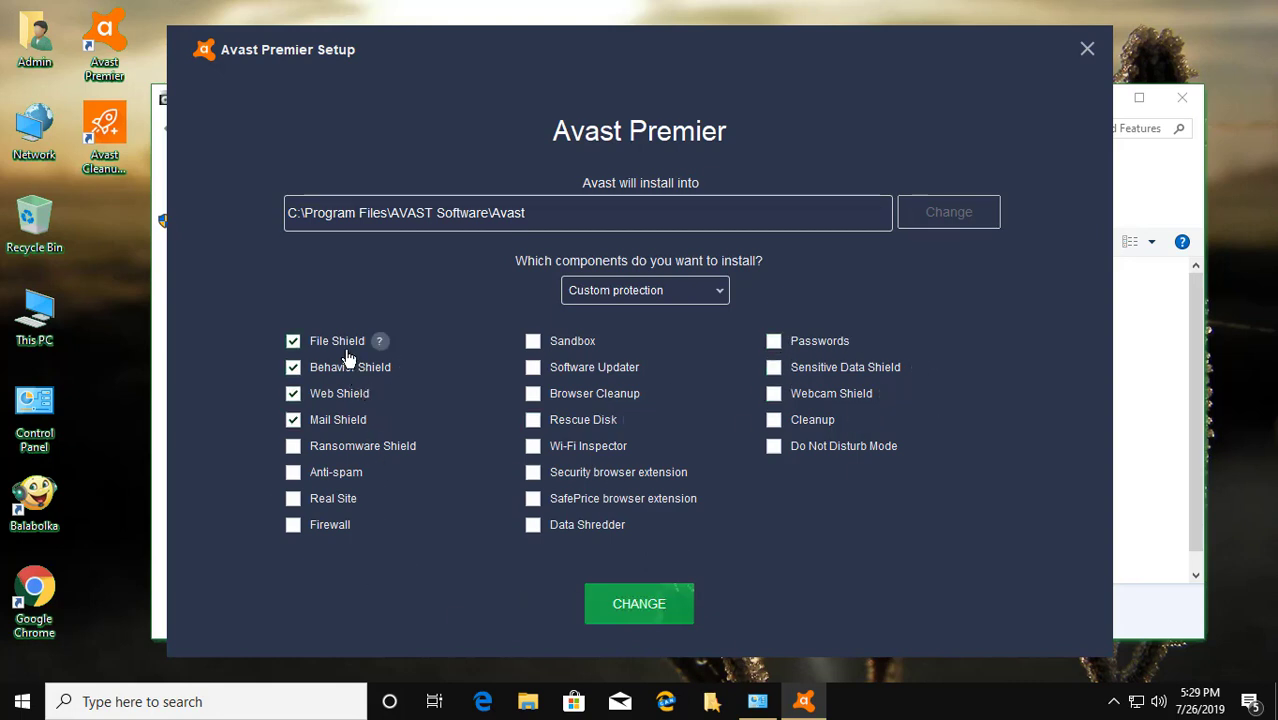
pyautogui.moveTo(320, 372)
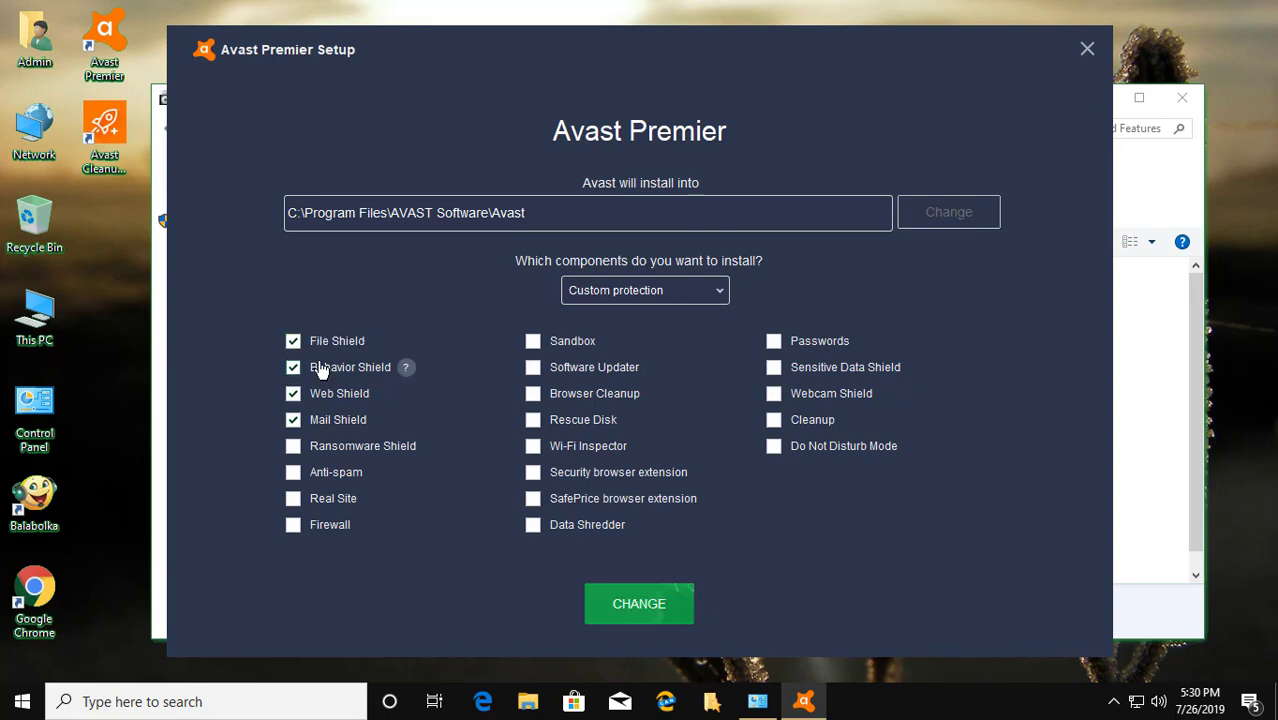
pyautogui.moveTo(460, 420)
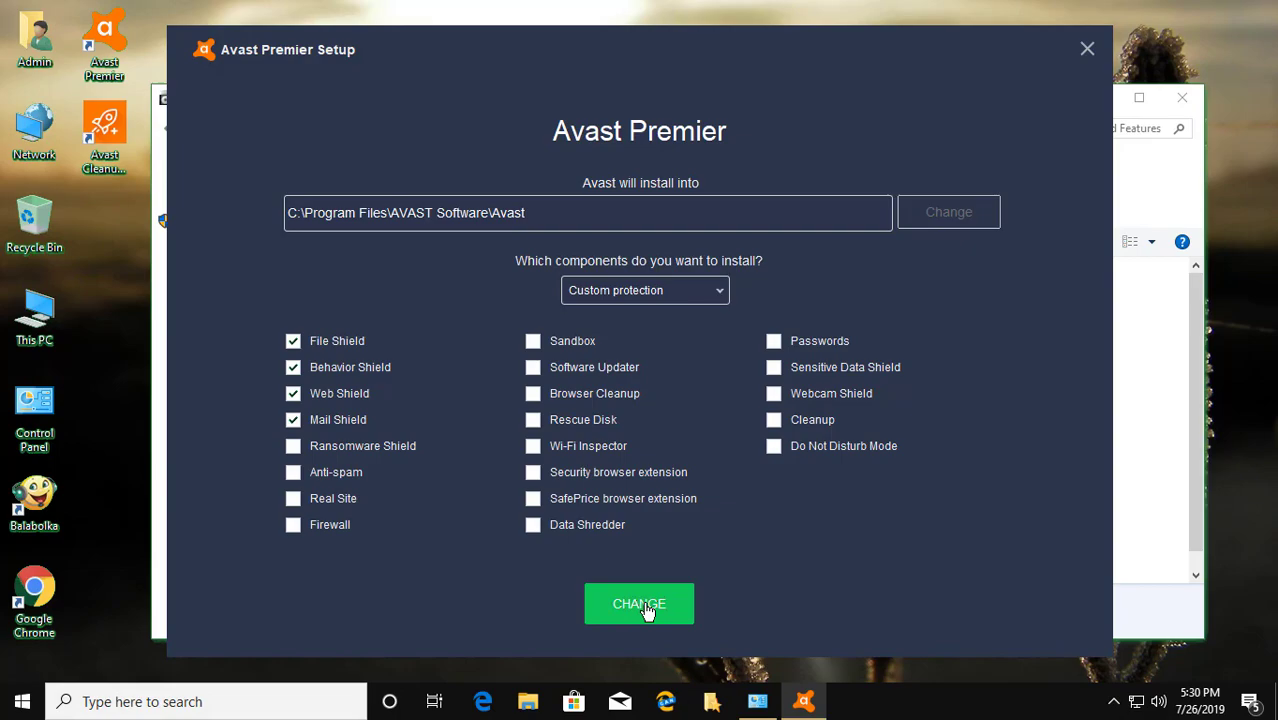
# - Submit the component change, keeping only File, Behavior, Web and Mail Shields
pyautogui.click(640, 604)
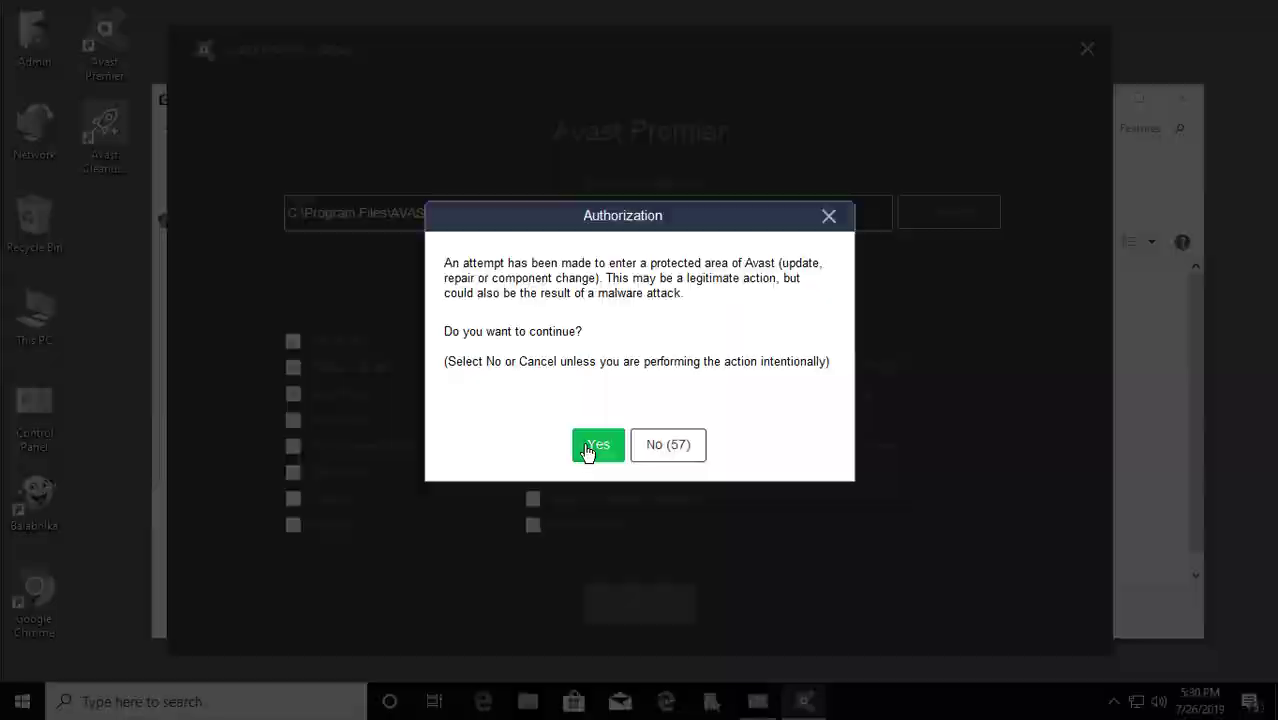
# - Answer Yes to authorize the change so the component update runs
pyautogui.click(596, 444)
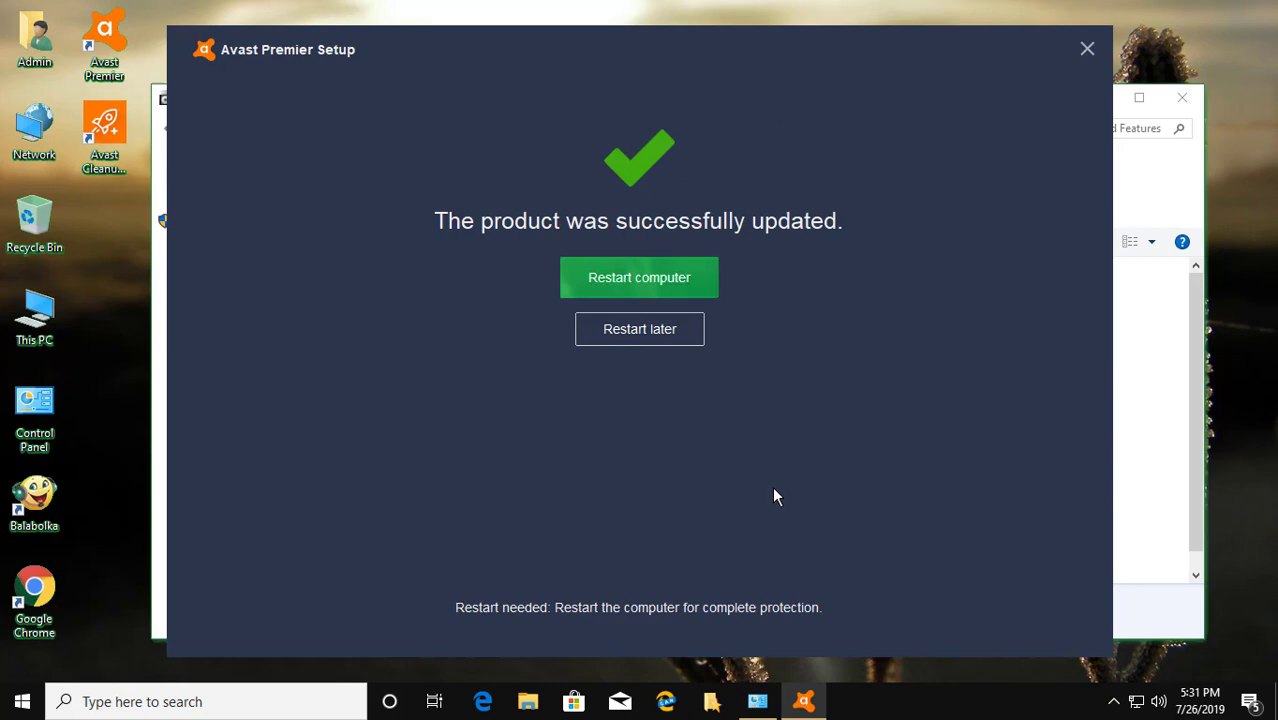
pyautogui.moveTo(620, 280)
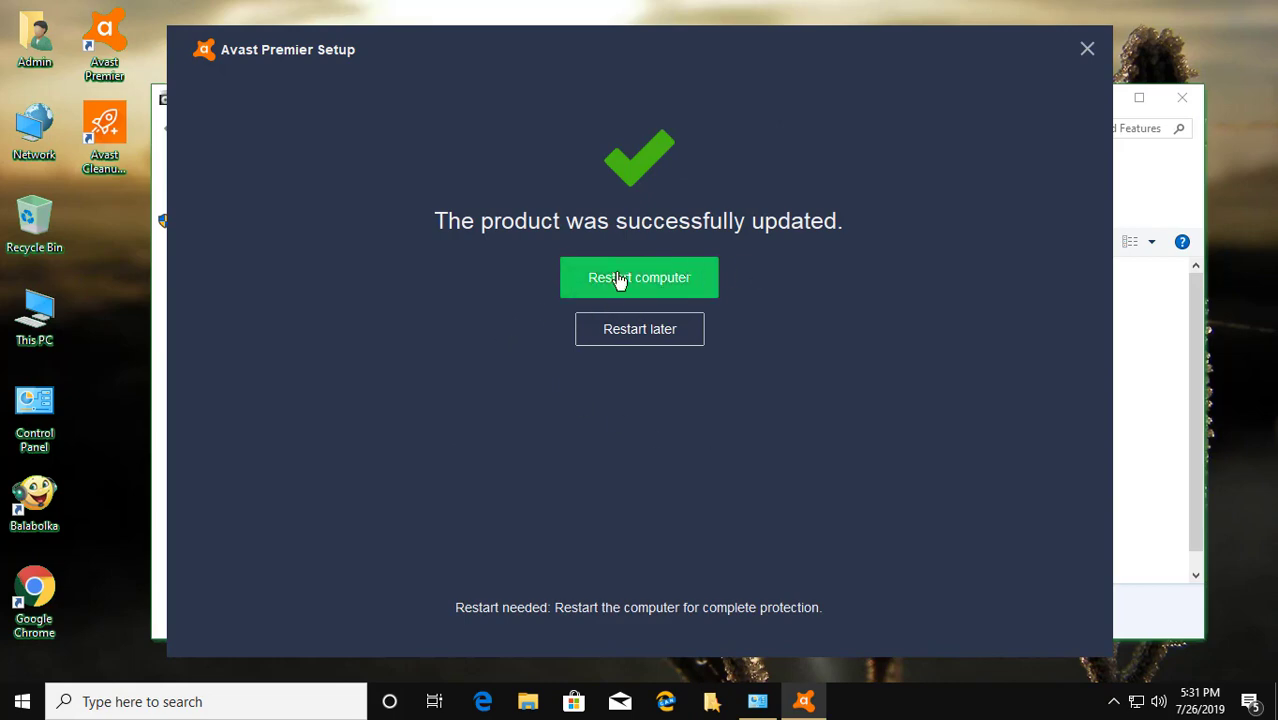